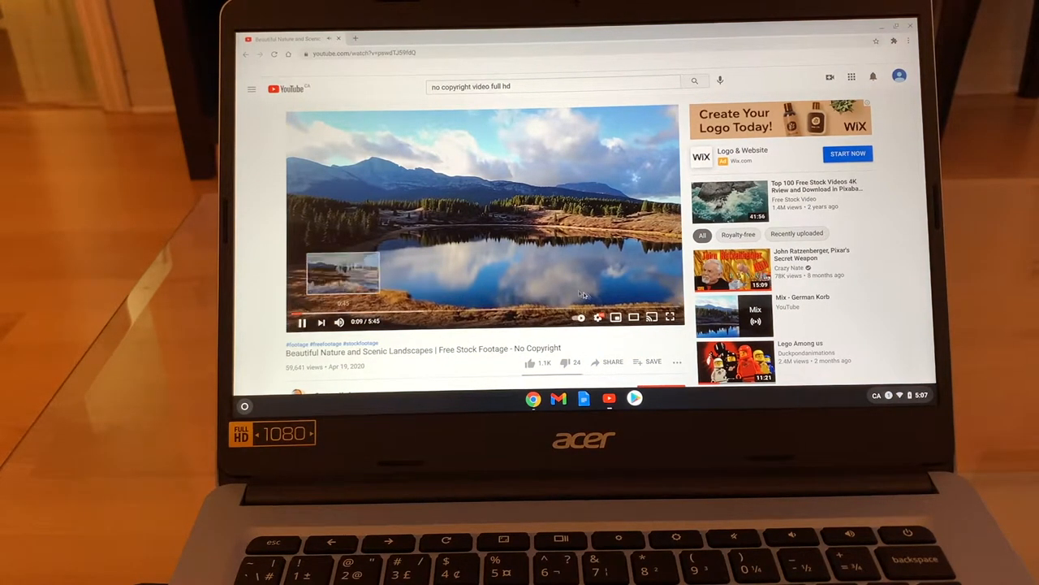
- Play the scenic landscapes YouTube clip full screen
{"action": "left_click", "coordinate": [669, 317]}
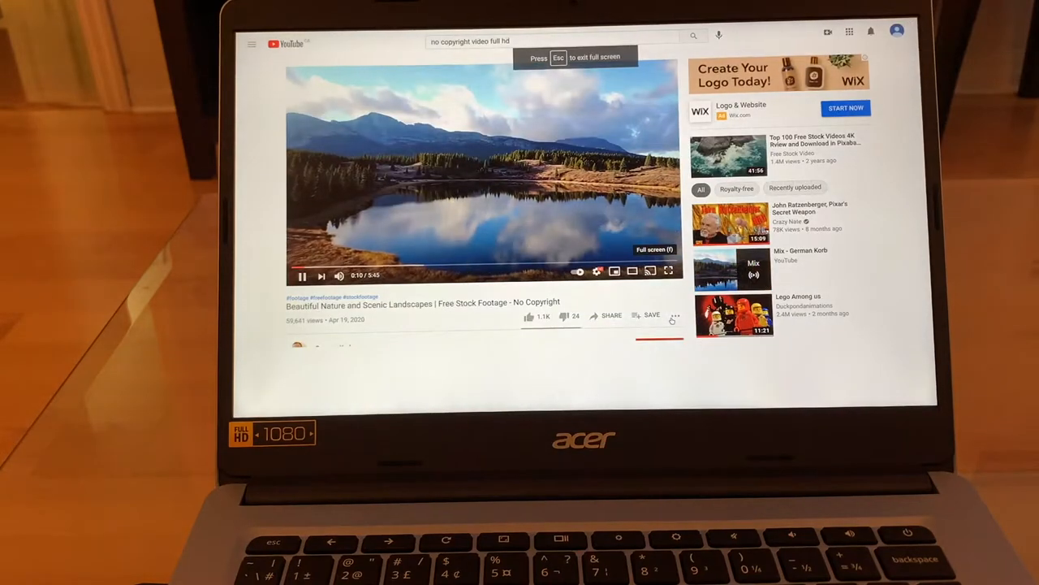
{"action": "left_click", "coordinate": [670, 271]}
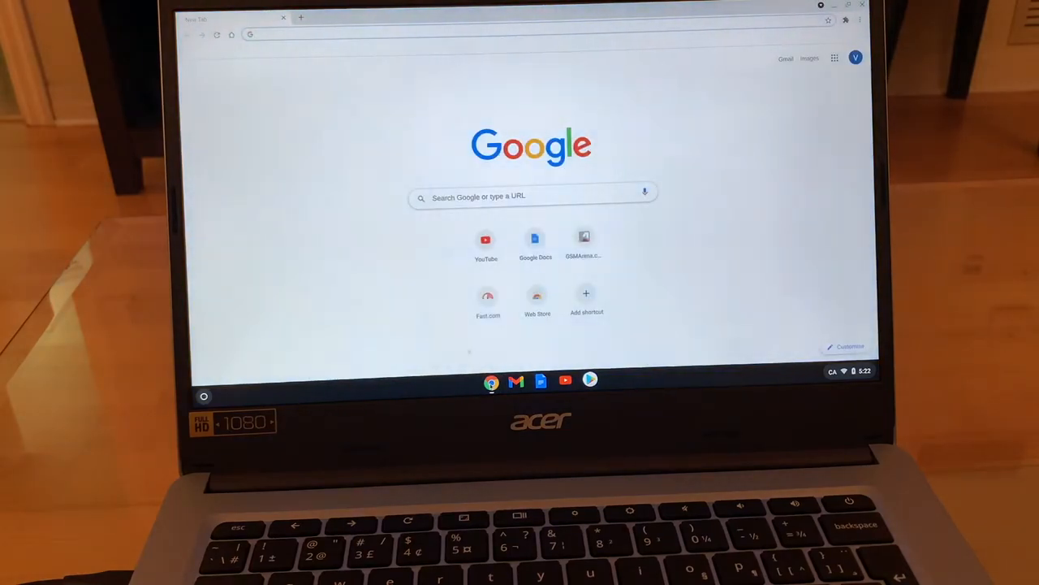
- Close the Chrome window to reveal the Chromebook desktop
{"action": "left_click", "coordinate": [479, 32]}
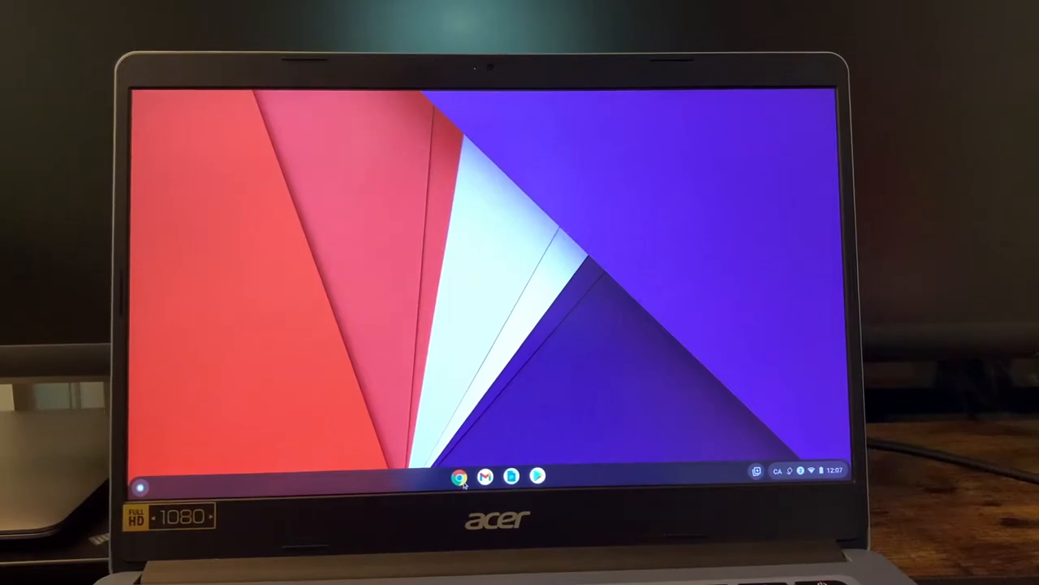
- Launch Chrome from the shelf and load theverge.com
{"action": "left_click", "coordinate": [462, 480]}
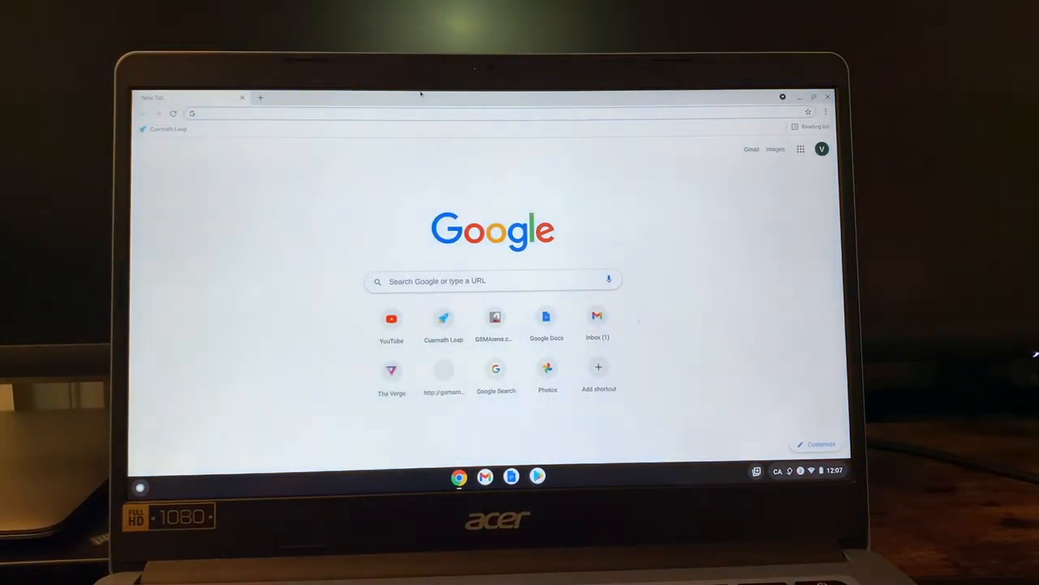
{"action": "type", "text": "theverge.com"}
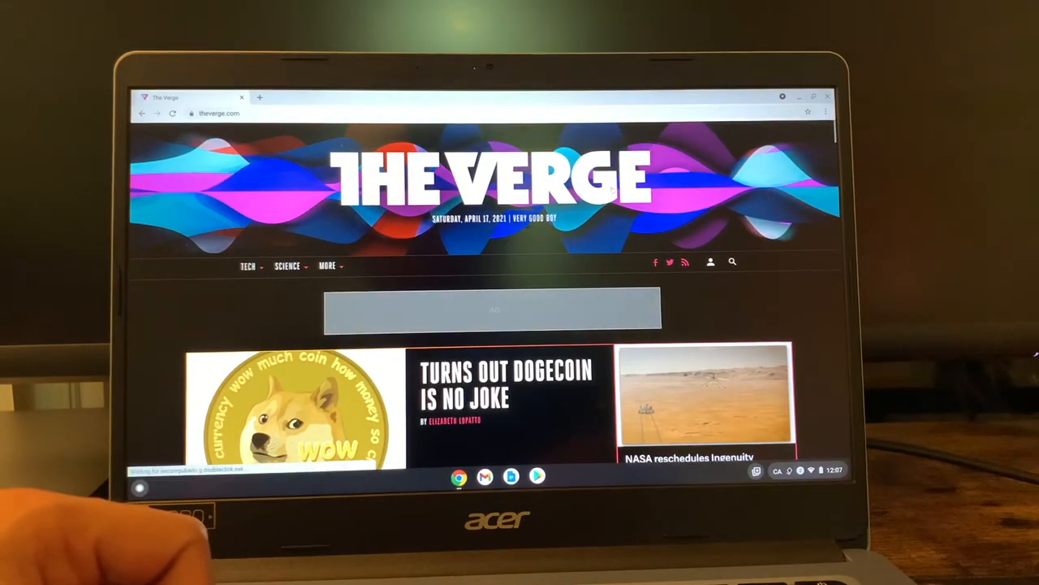
- Scroll down through the GSMArena homepage's latest phone news to the footer
{"action": "scroll", "scroll_direction": "down", "scroll_amount": 3}
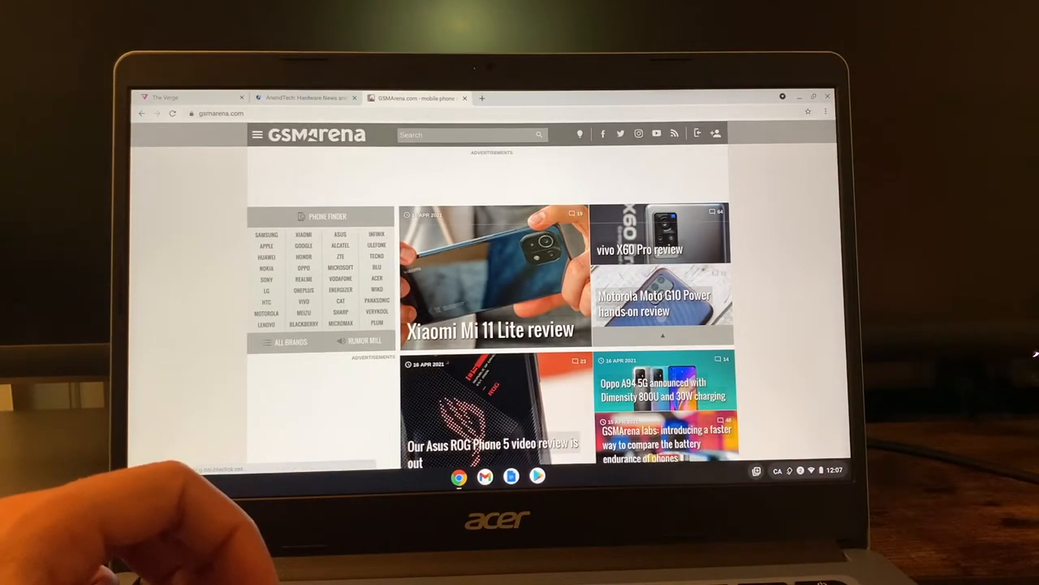
{"action": "scroll", "scroll_direction": "down", "scroll_amount": 3}
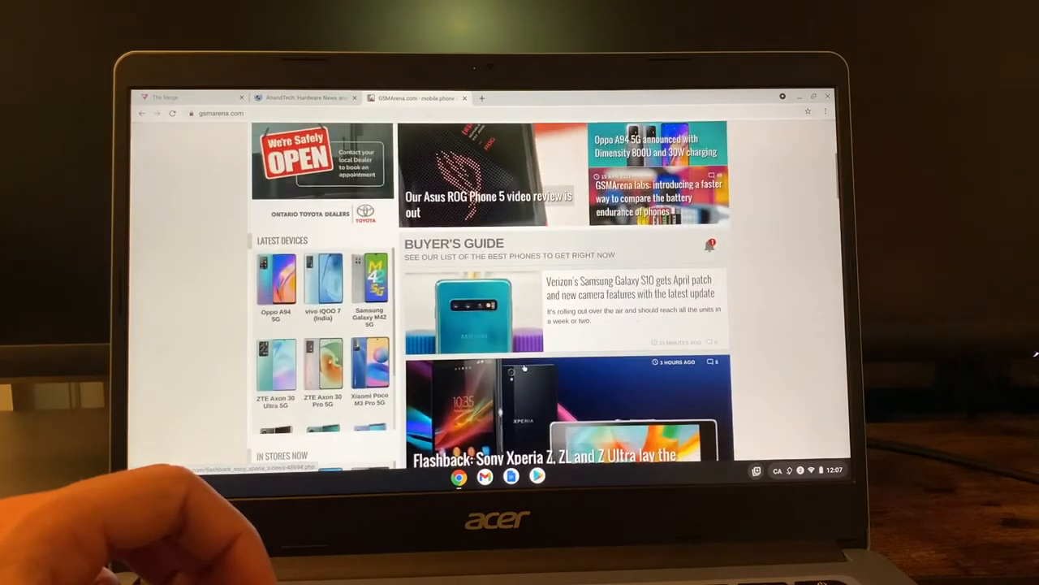
{"action": "scroll", "scroll_direction": "down", "scroll_amount": 3}
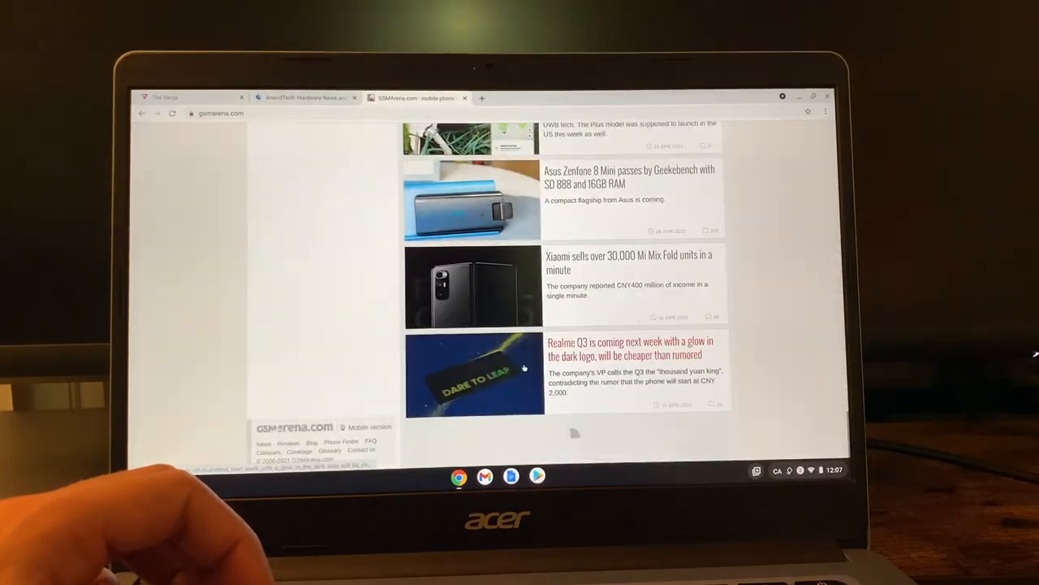